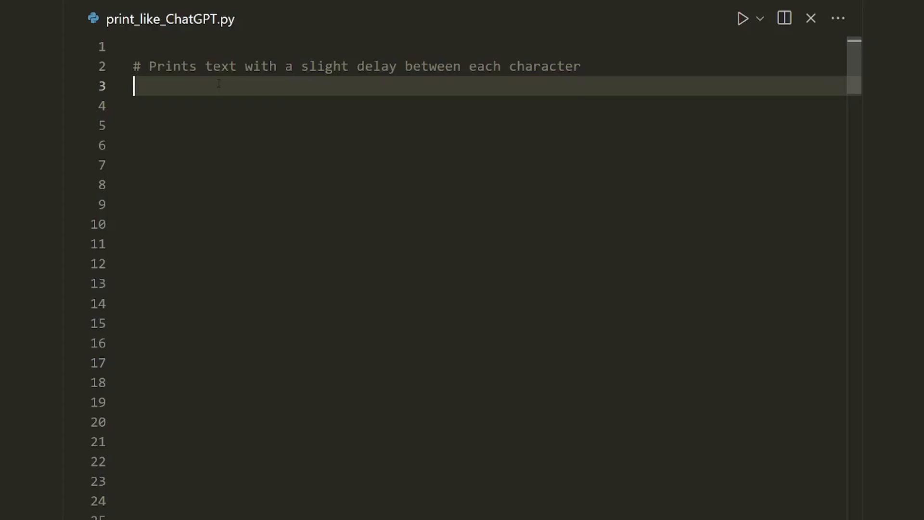
# - Type the header def print_text_animated(text): with trailing comment '# Hello, this is some text'
pyautogui.write('def')
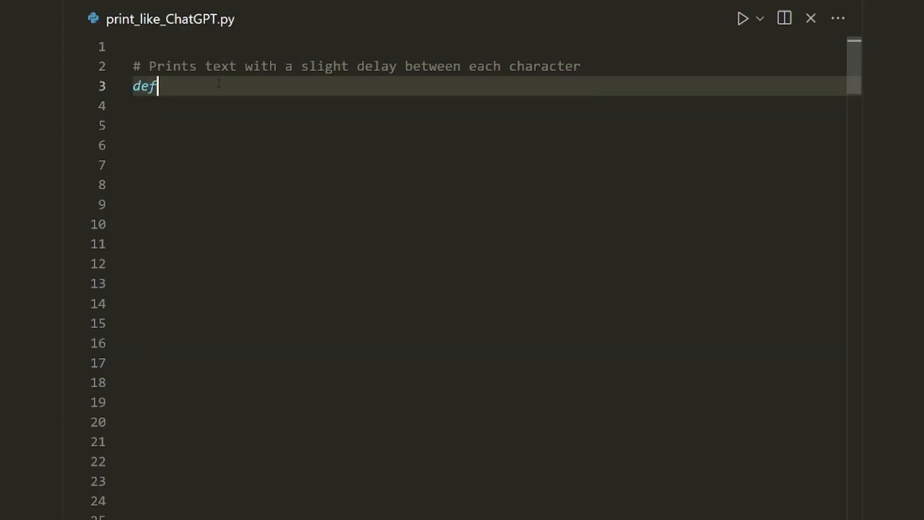
pyautogui.write('print_tex')
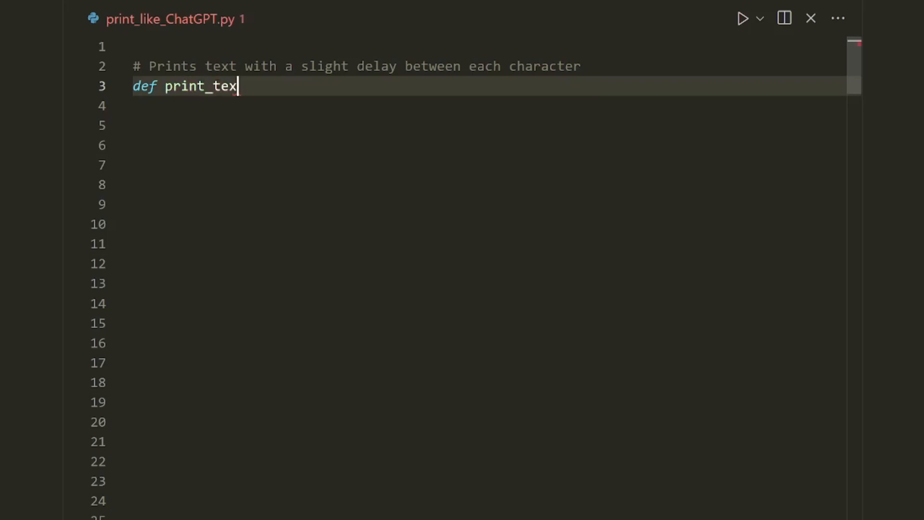
pyautogui.write('t_anima')
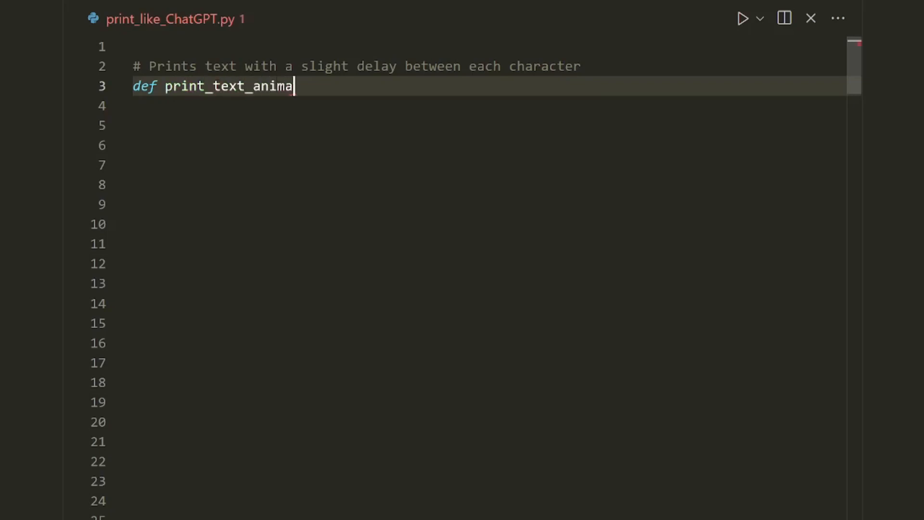
pyautogui.write('ted(text)')
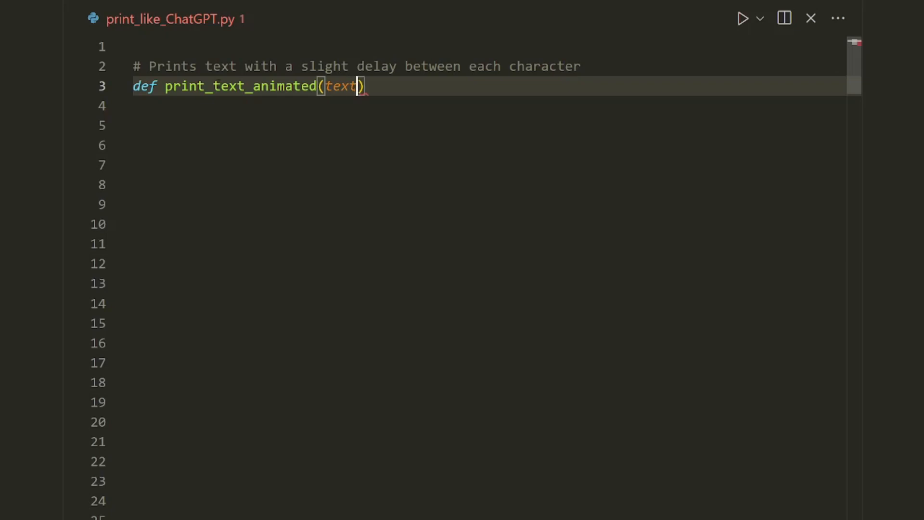
pyautogui.write(': #')
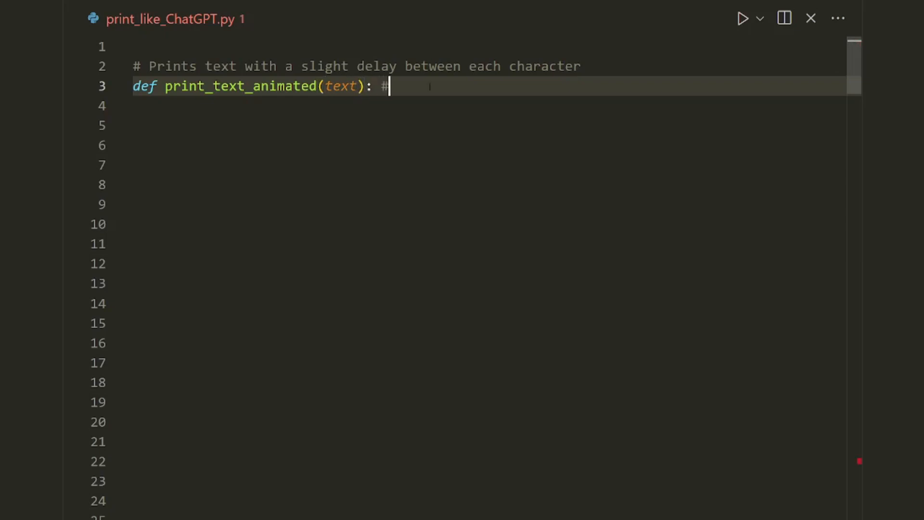
pyautogui.write('Hello')
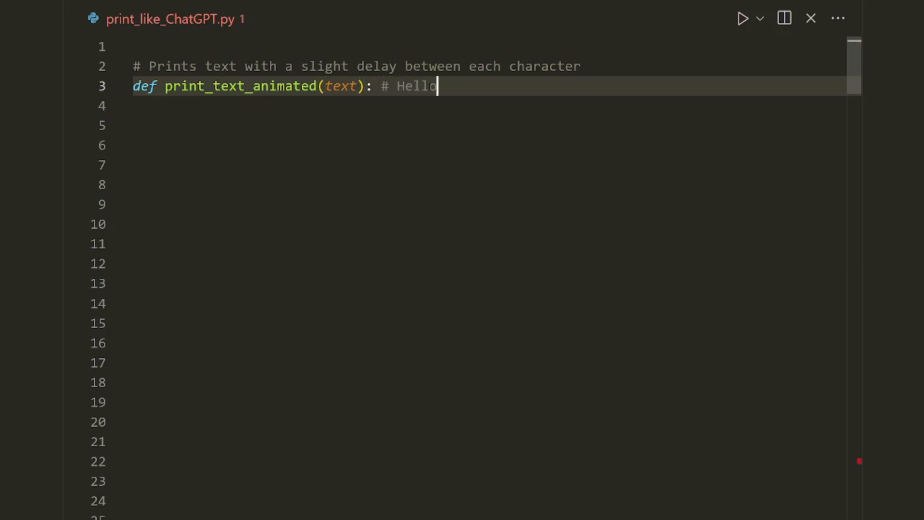
pyautogui.write(', this is some text')
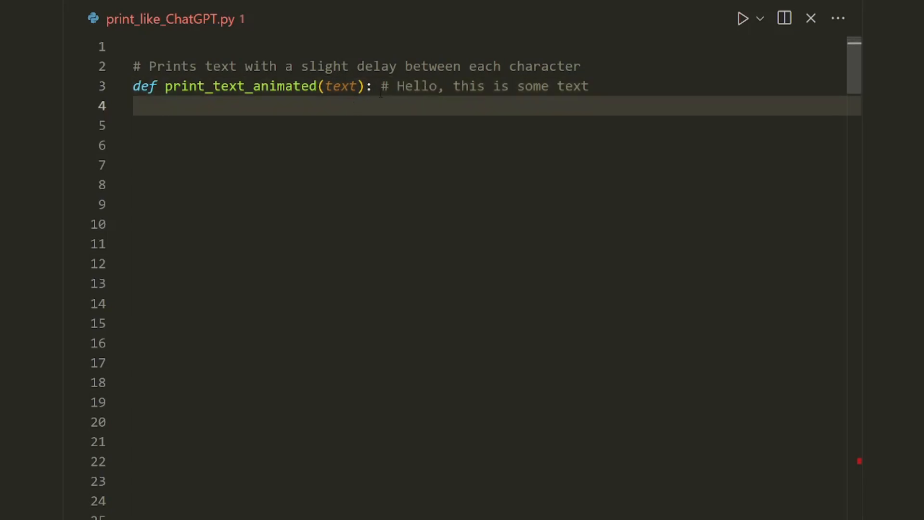
# - Add a for char in text: loop with print(char, end = "", flush = True) inside
pyautogui.write('for')
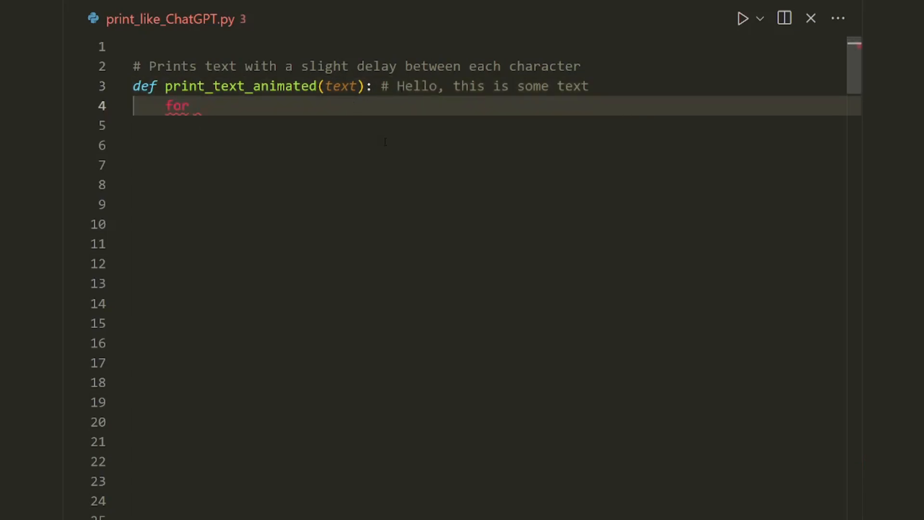
pyautogui.write('char i')
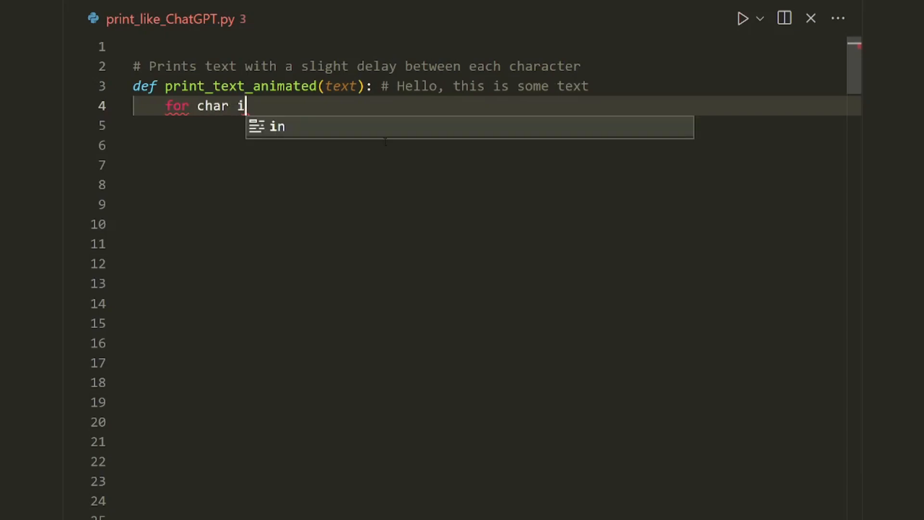
pyautogui.write('n text:')
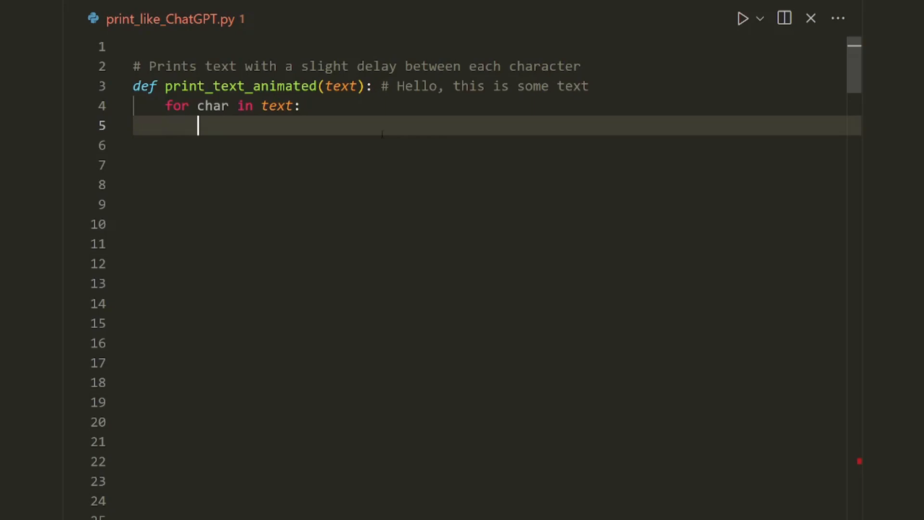
pyautogui.write('print(char)')
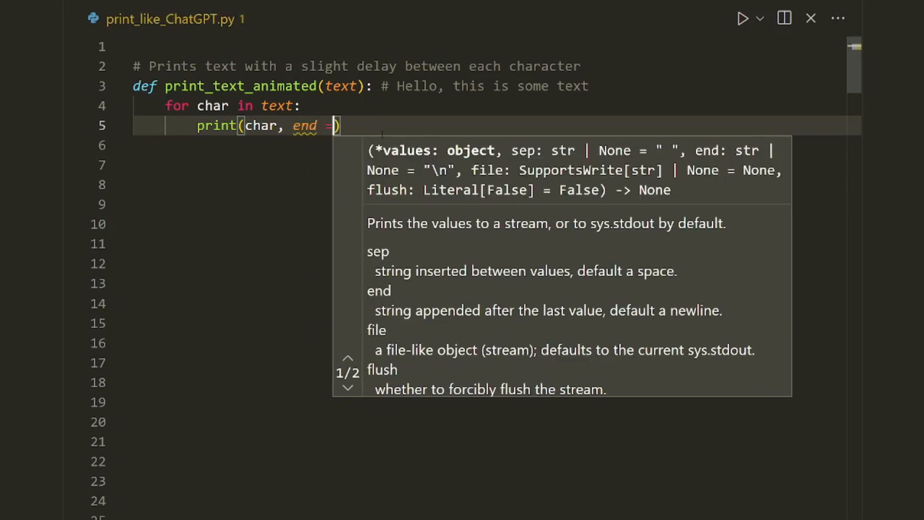
pyautogui.write('"",')
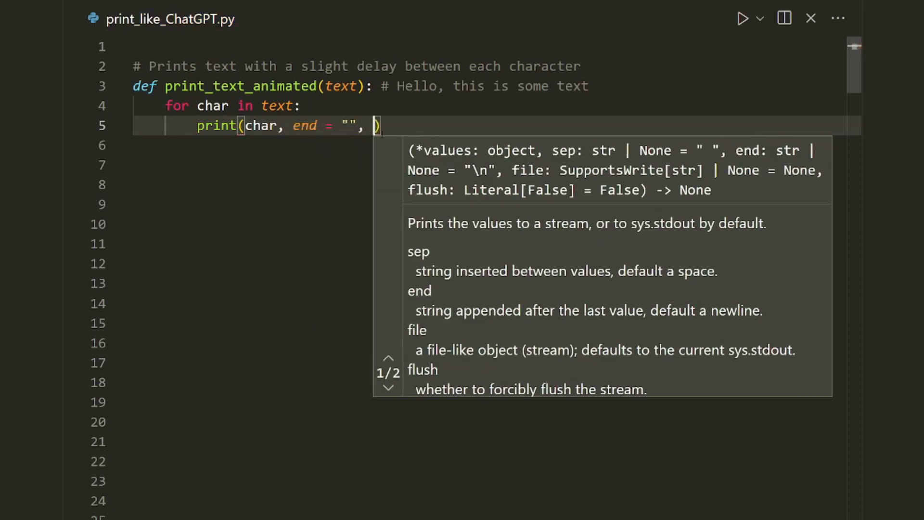
pyautogui.write('flush = T')
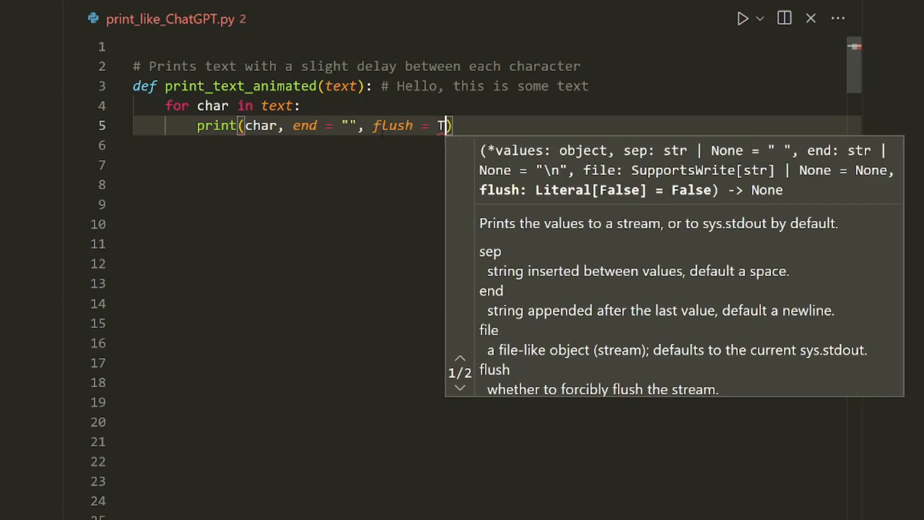
pyautogui.write('rue')
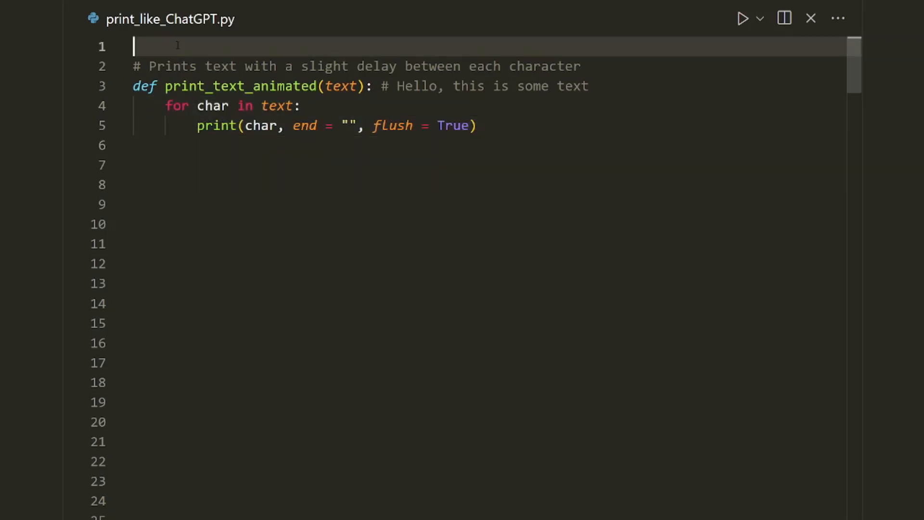
# - Add import time at the top and time.sleep(0.02) inside the loop
pyautogui.write('import time')
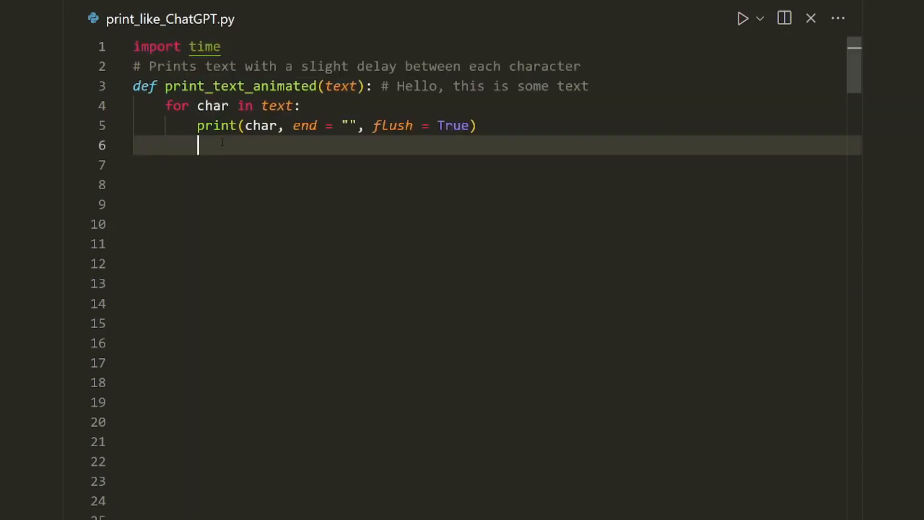
pyautogui.write('time.s')
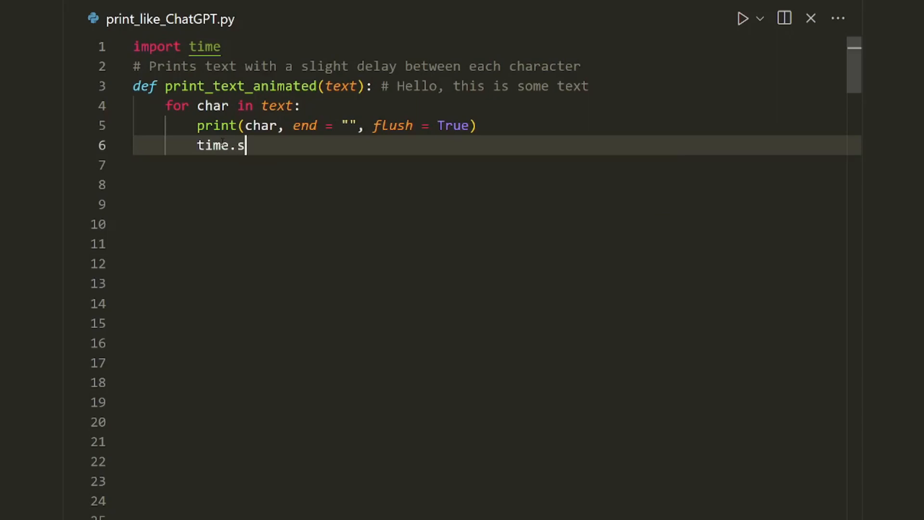
pyautogui.write('leep')
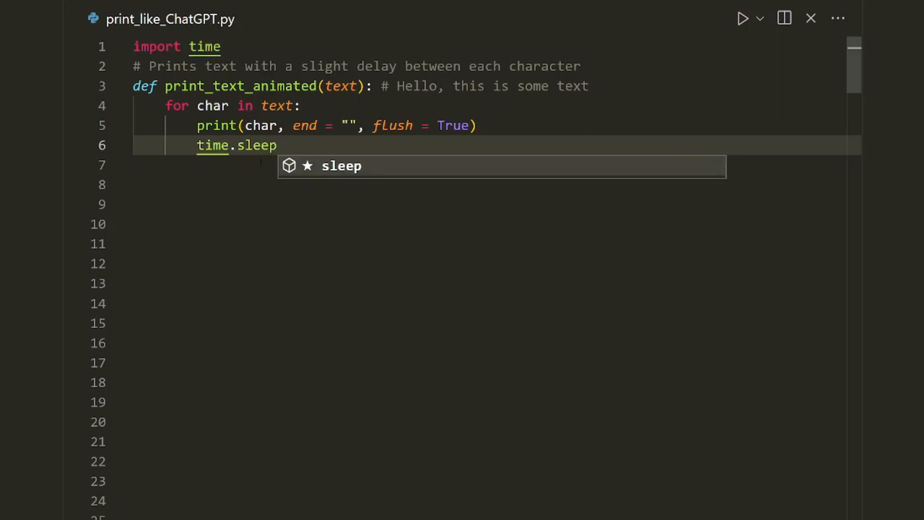
pyautogui.write('(0.')
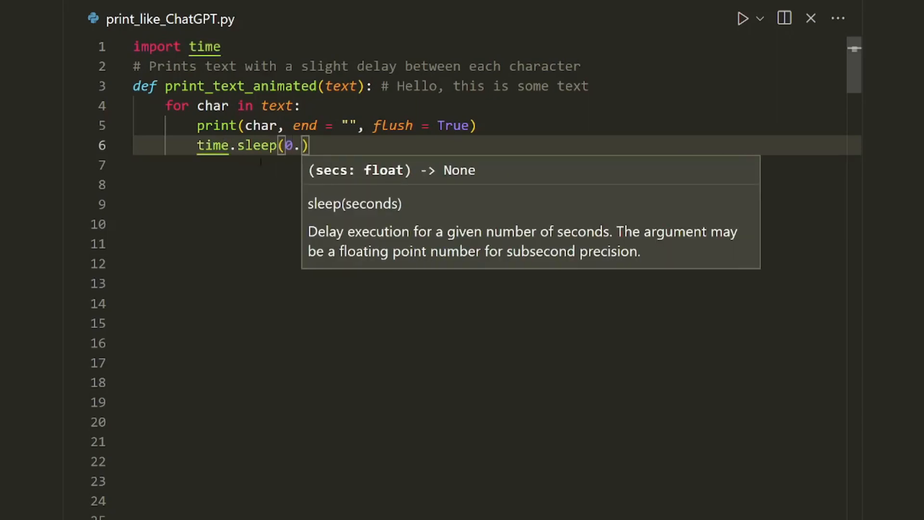
pyautogui.write('02')
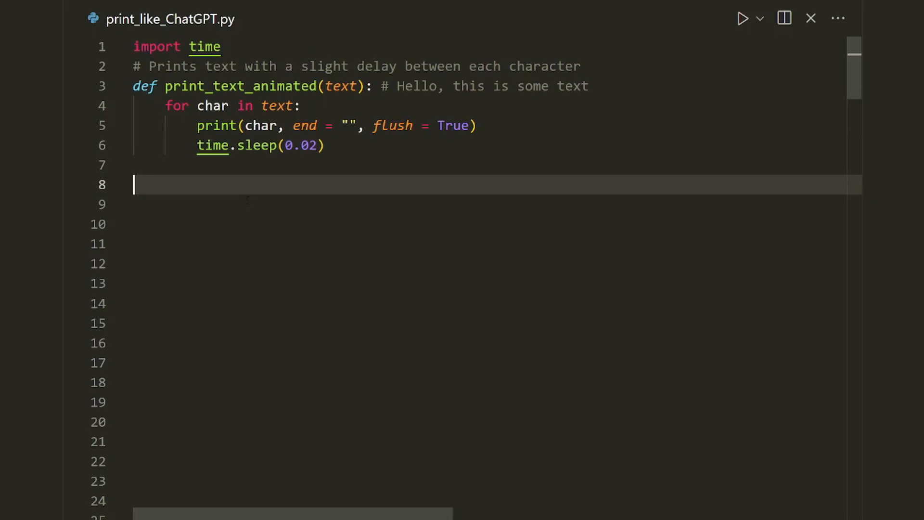
# - On line 8, call print_text_animated with the cake recipe as triple-quoted text
pyautogui.write('print_t')
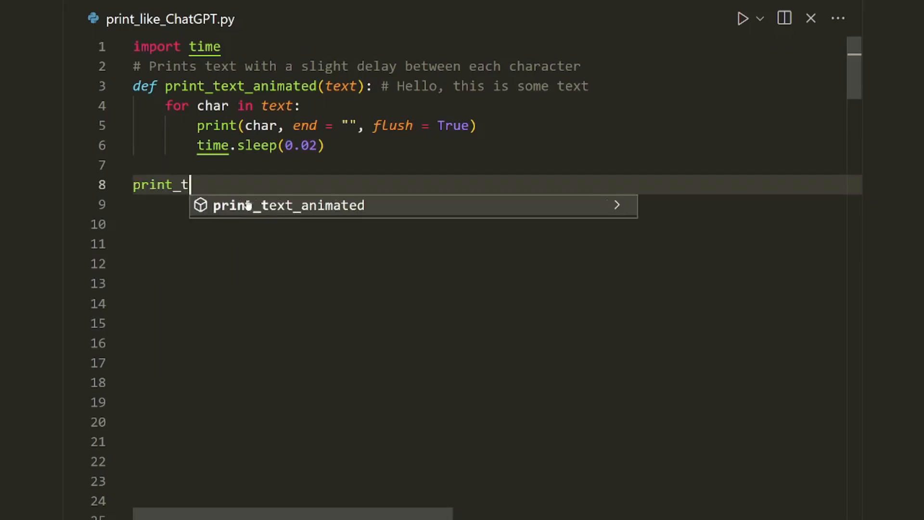
pyautogui.press('Tab')
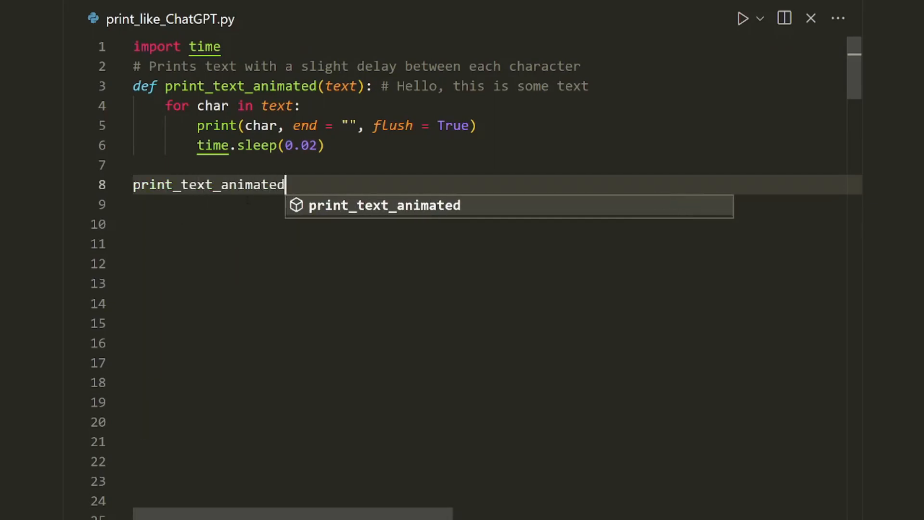
pyautogui.write('("")')
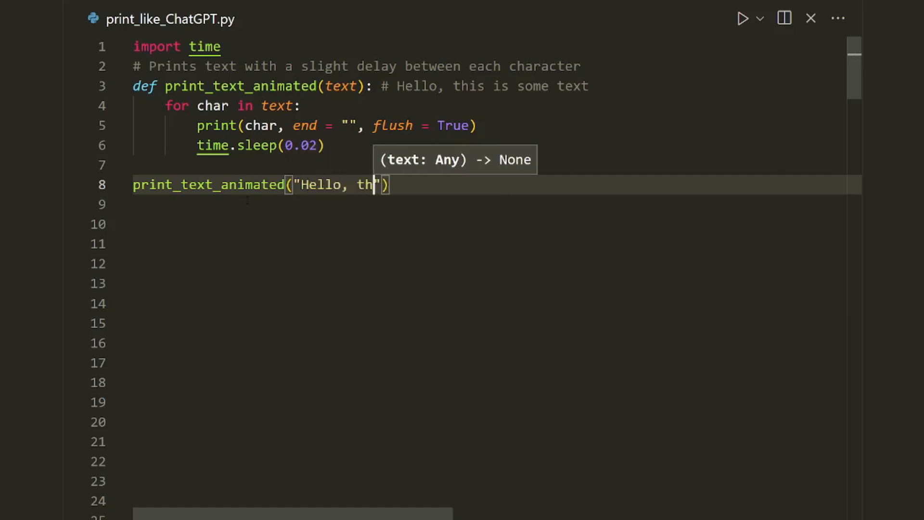
pyautogui.write('is is a test.')
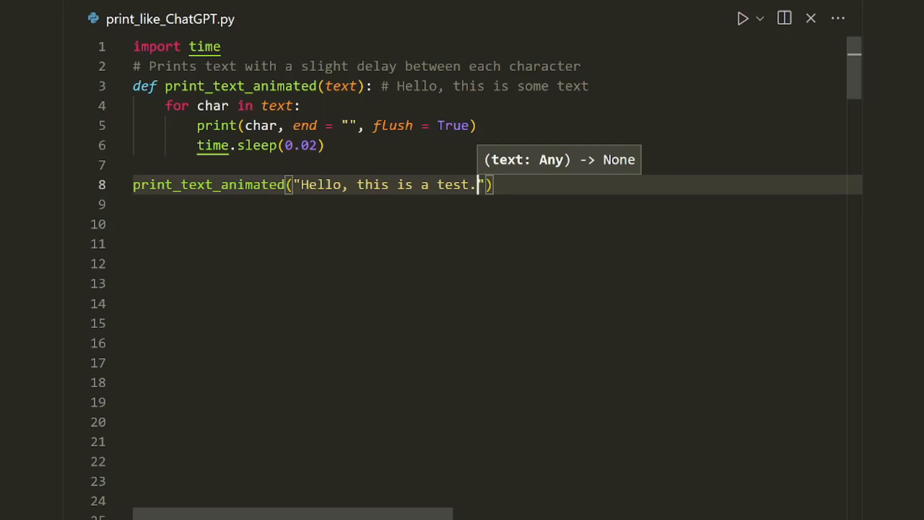
pyautogui.click(743, 19)
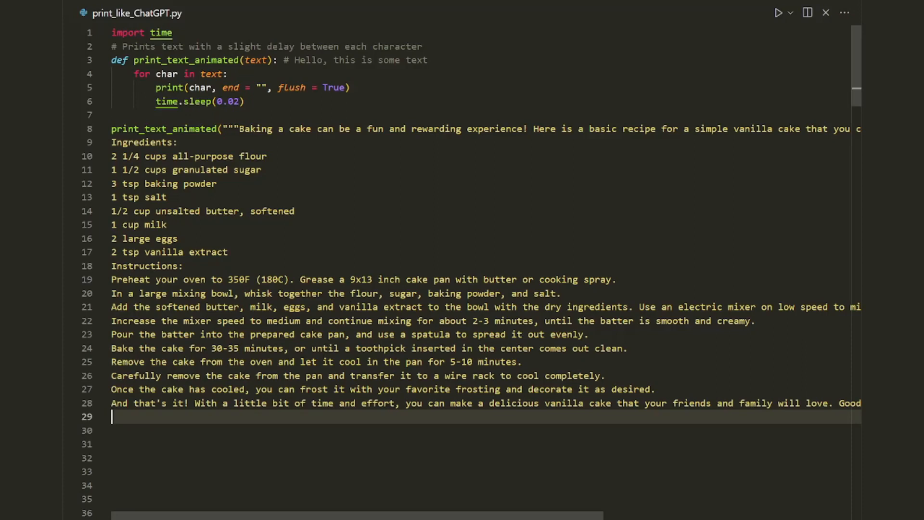
# - Run the Python file, watch the recipe print in the Output panel, then close it
pyautogui.click(760, 13)
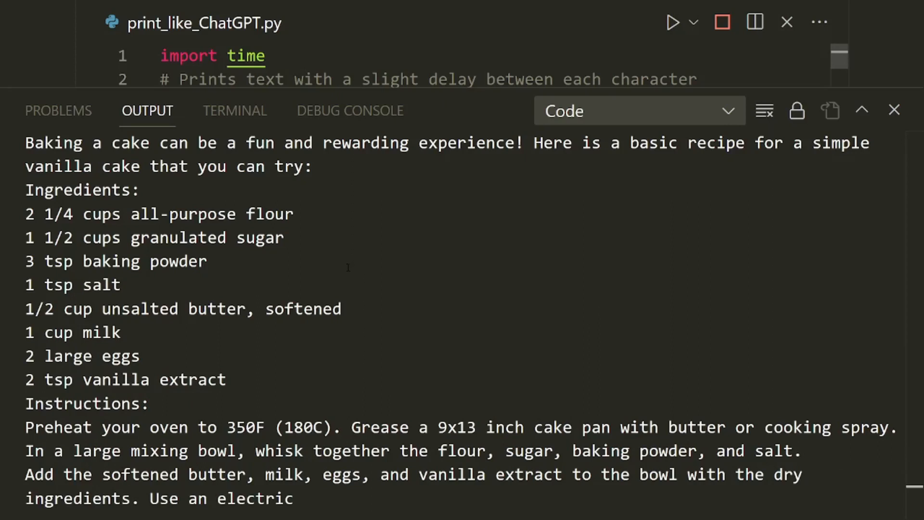
pyautogui.scroll(-3)
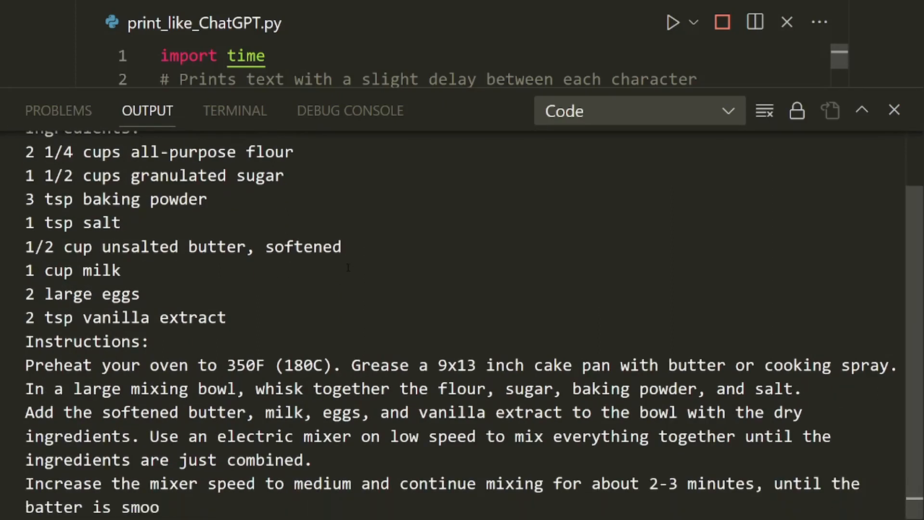
pyautogui.click(895, 111)
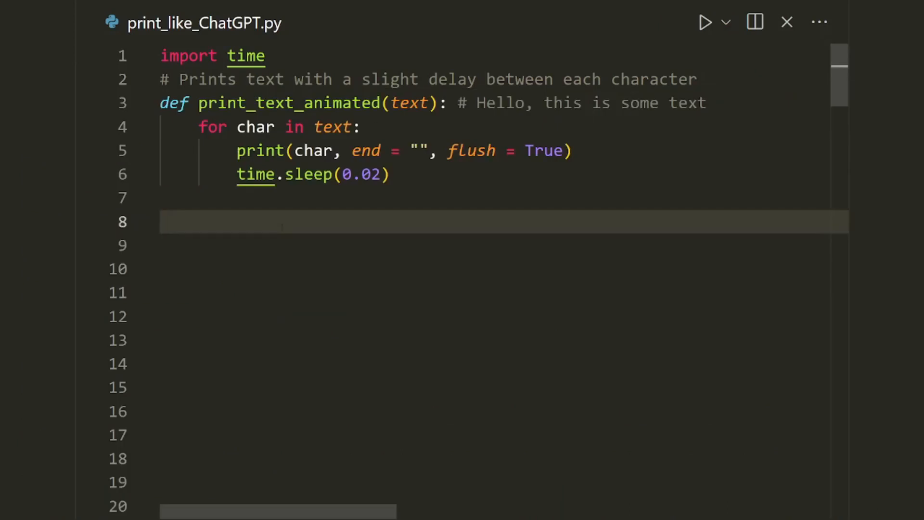